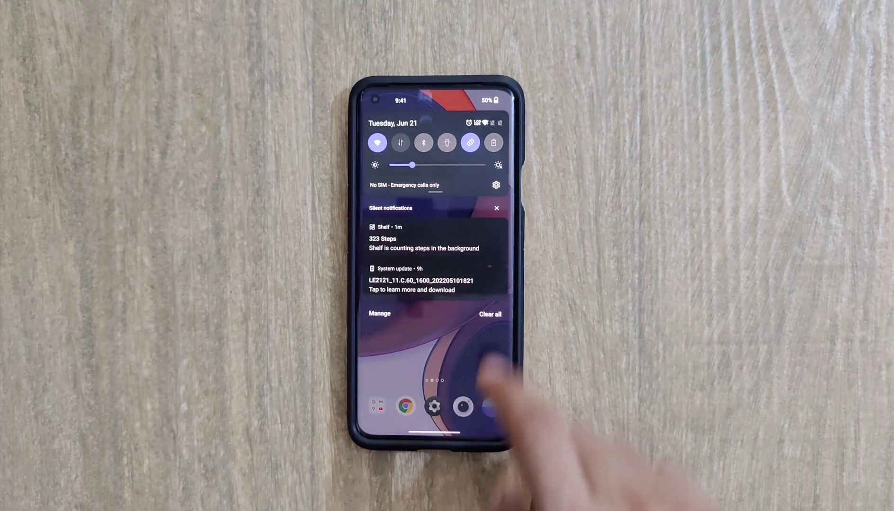
# Dismiss the LE2121_11.C.60 update notification shade and open the phone's Settings.
pyautogui.click(433, 279)
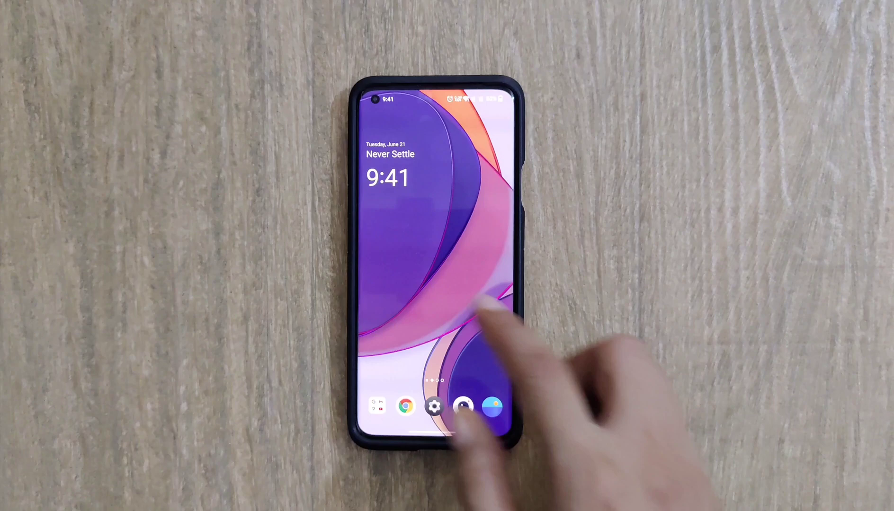
pyautogui.click(434, 405)
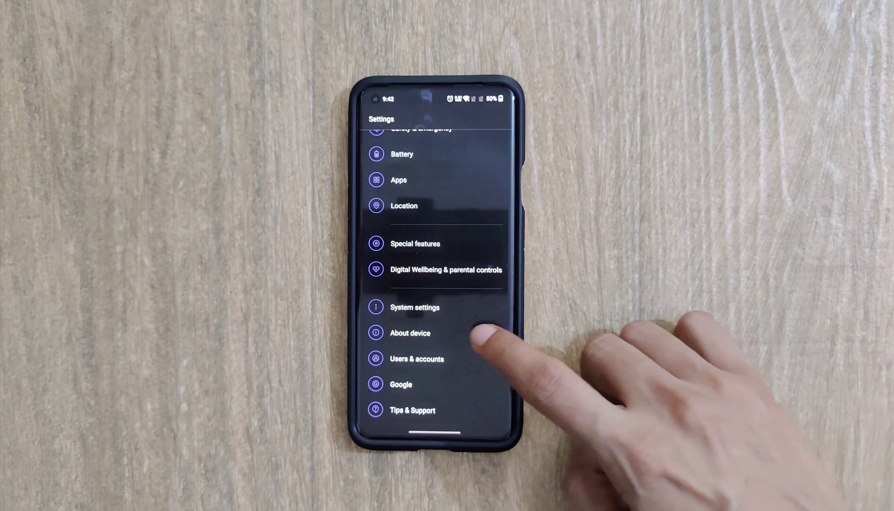
# Select the About device entry near the bottom of the main settings list.
pyautogui.click(409, 333)
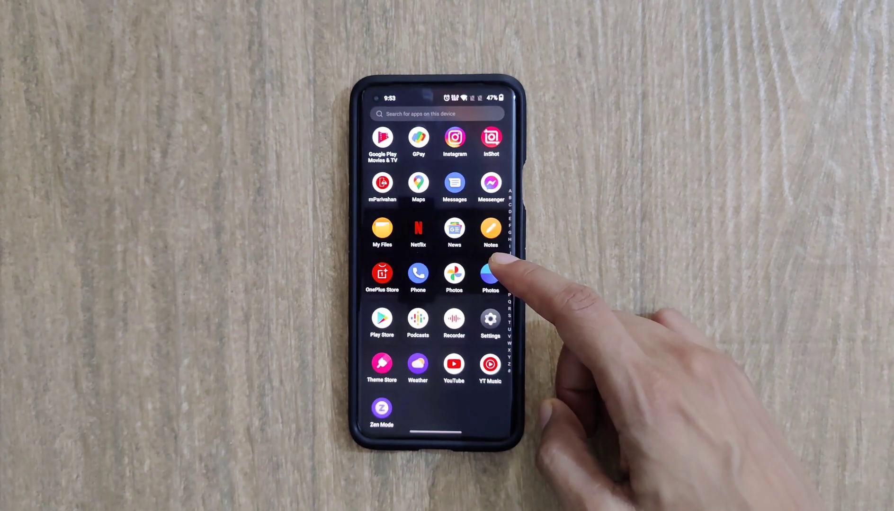
# Scroll the app drawer back to the top, showing Assistant through Messenger.
pyautogui.scroll(3)
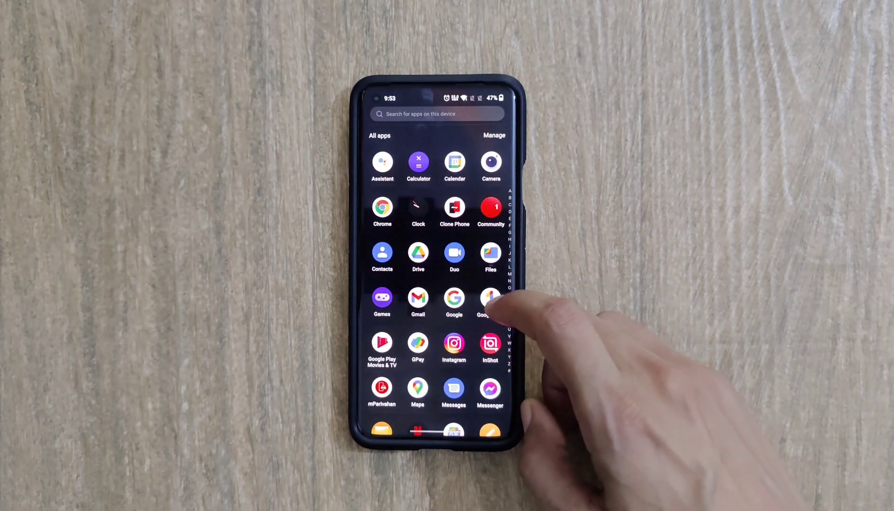